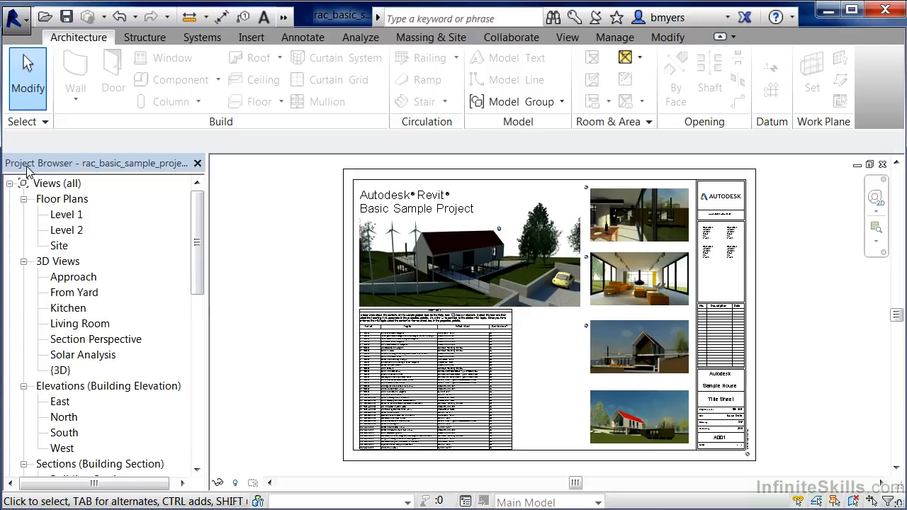
mouse_move(50, 190)
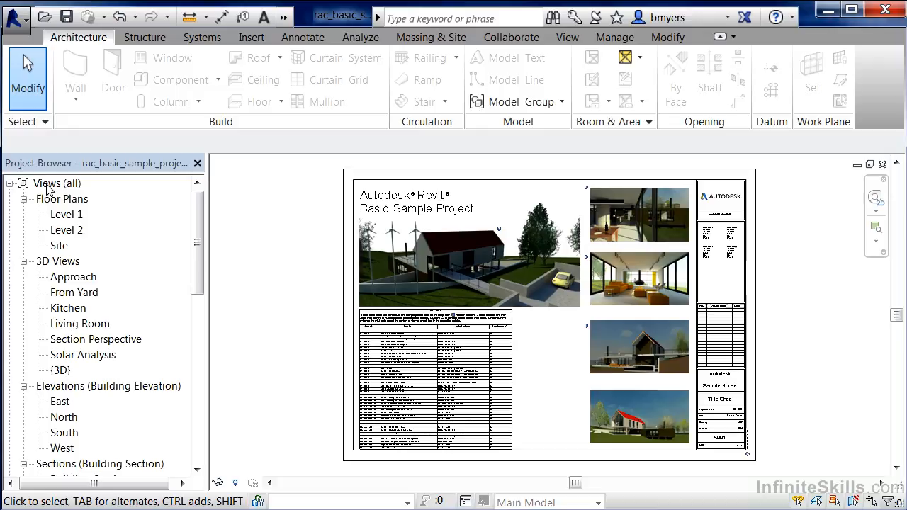
mouse_move(34, 187)
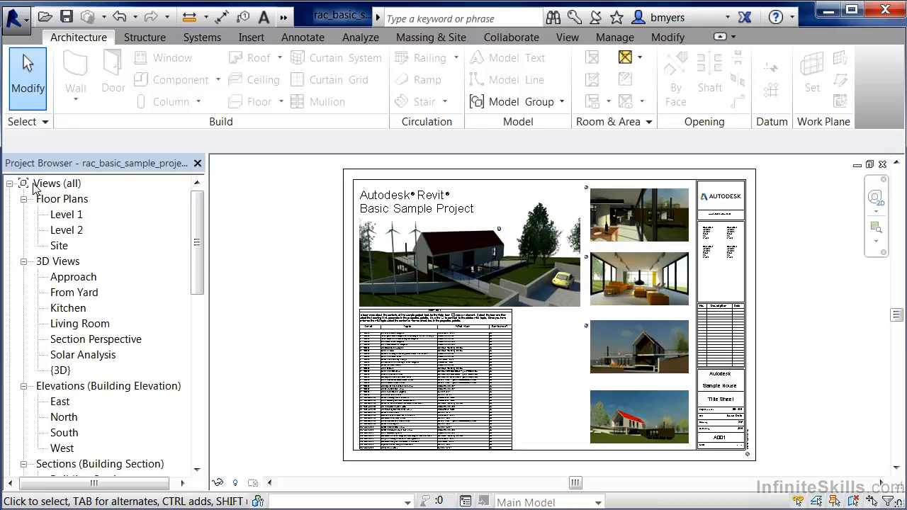
mouse_move(99, 255)
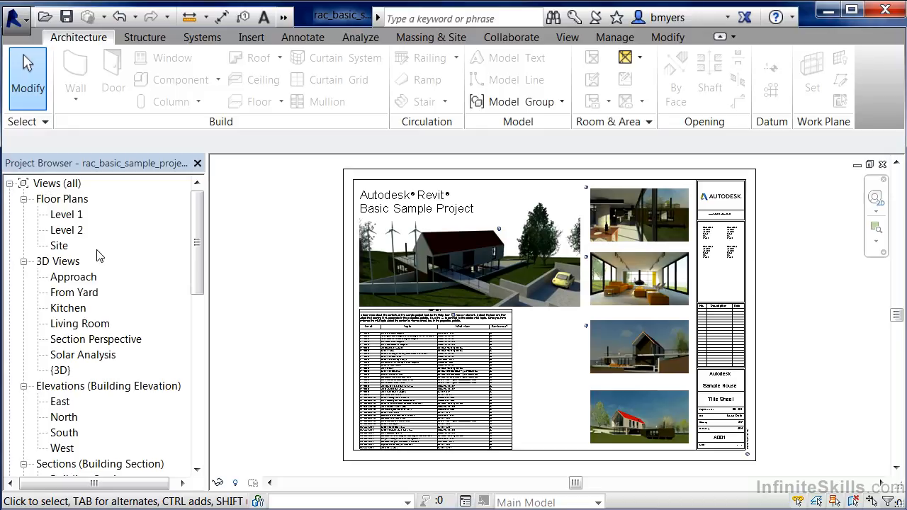
mouse_move(59, 338)
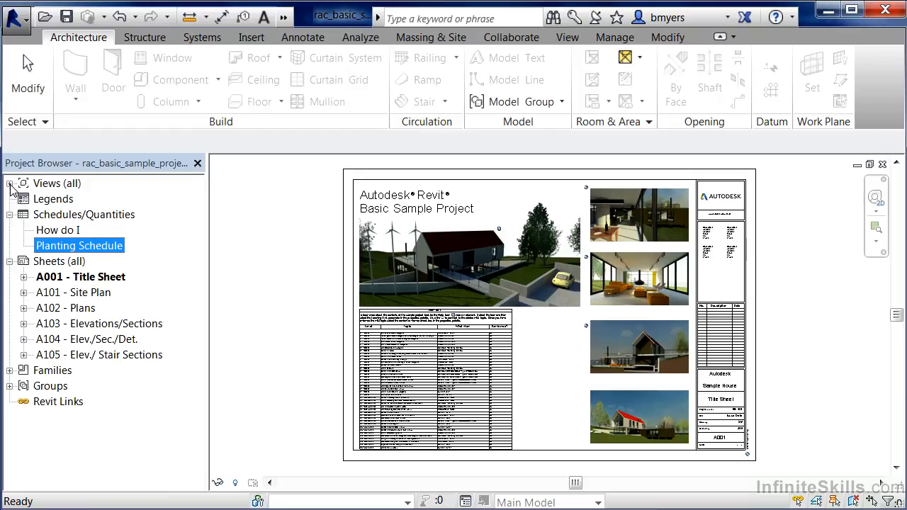
- Expand the full Views list and collapse the Renderings group in the Project Browser
click(11, 183)
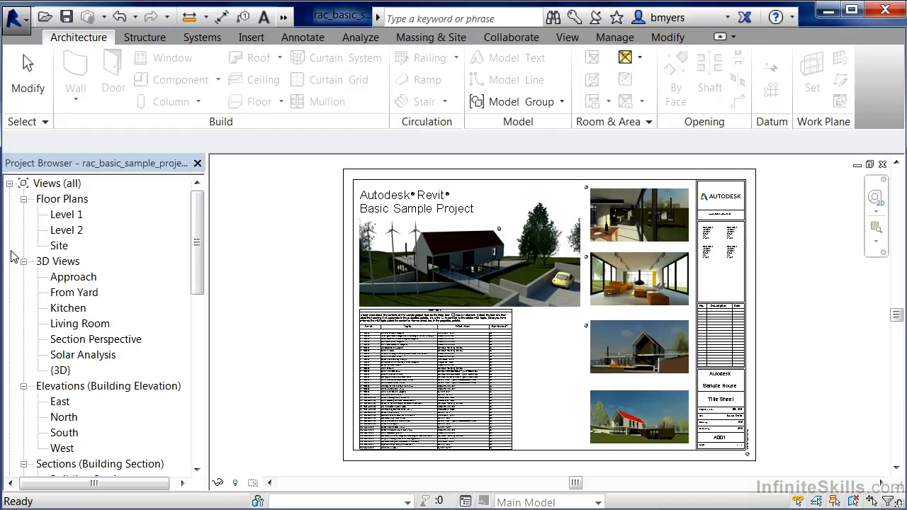
mouse_move(28, 207)
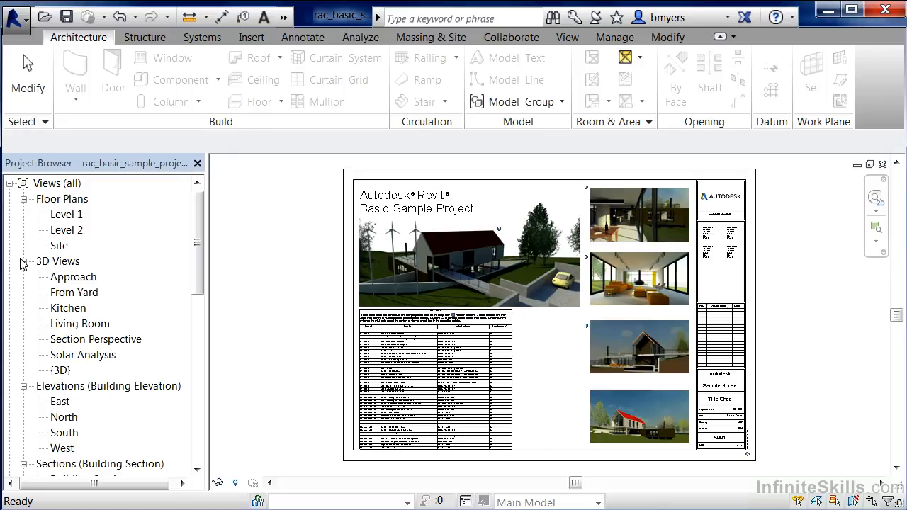
mouse_move(96, 346)
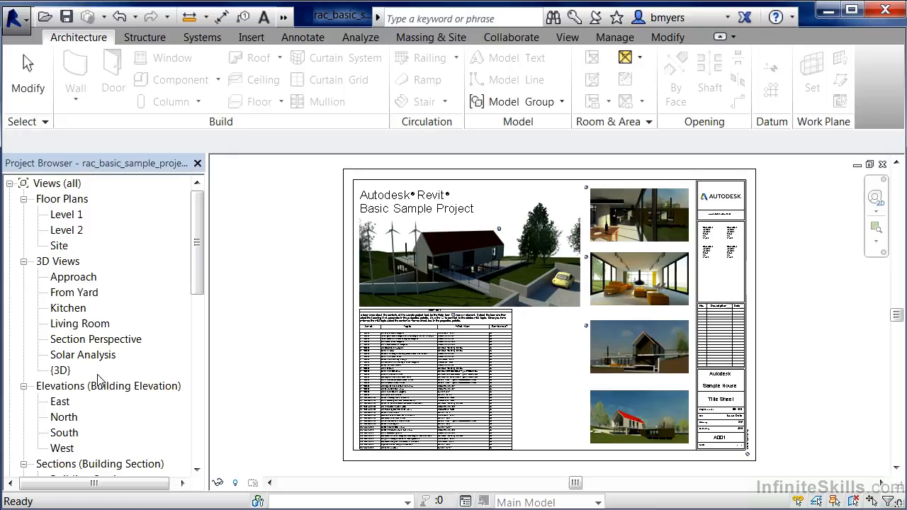
mouse_move(79, 385)
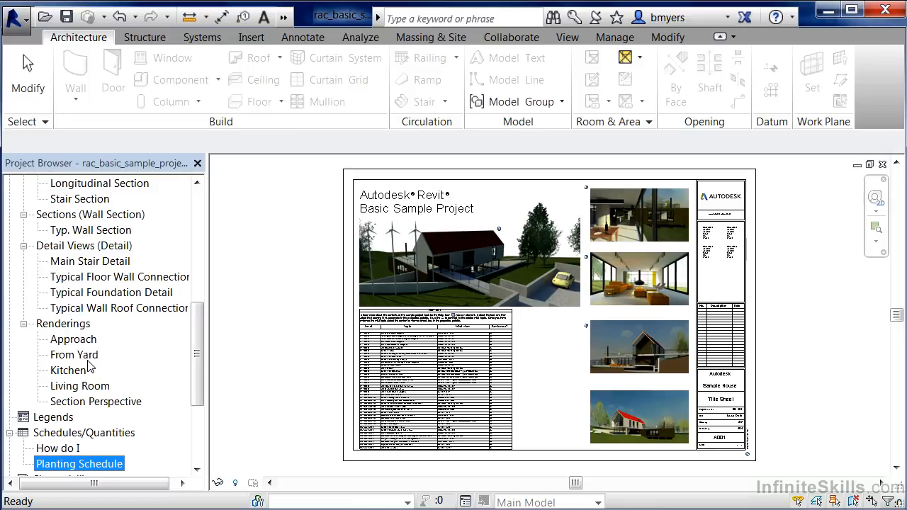
mouse_move(73, 342)
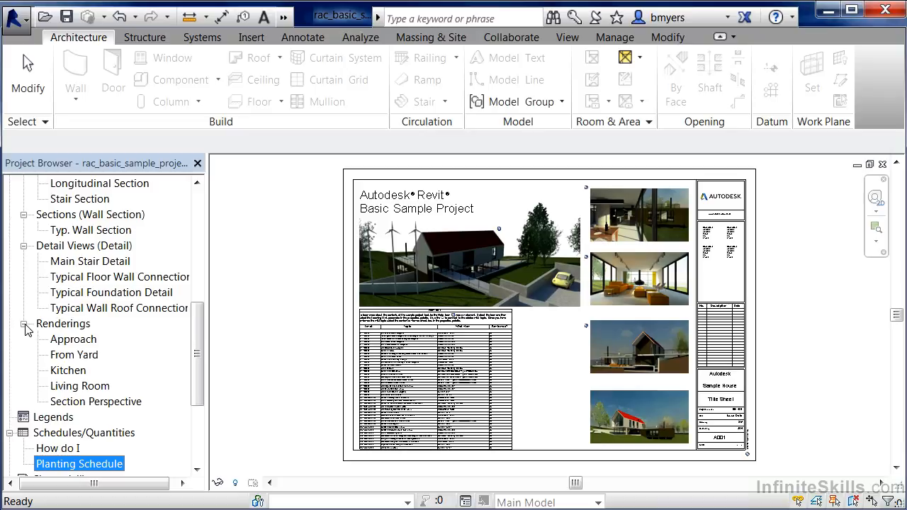
click(26, 323)
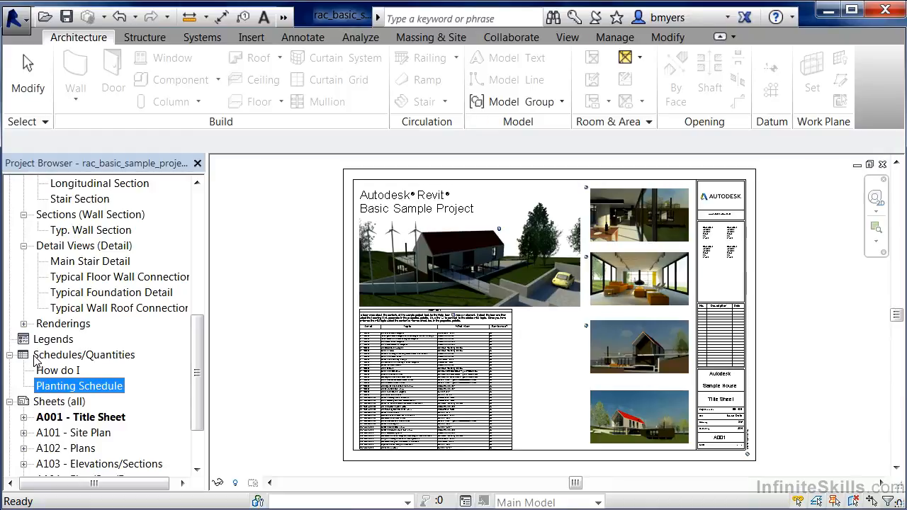
scroll(down, 3)
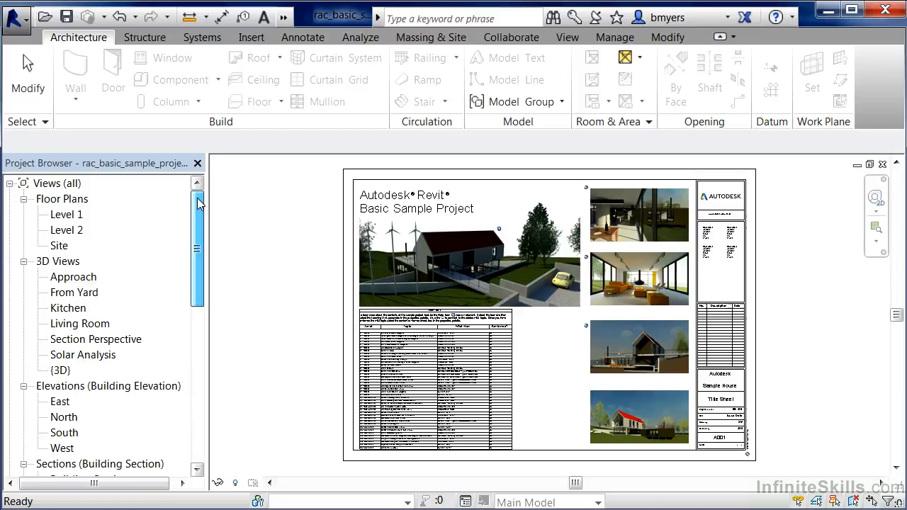
scroll(down, 3)
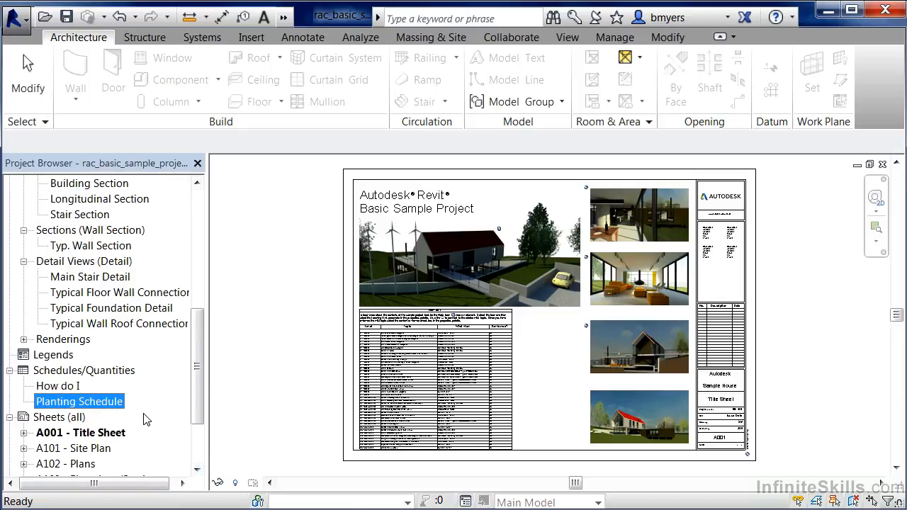
mouse_move(40, 366)
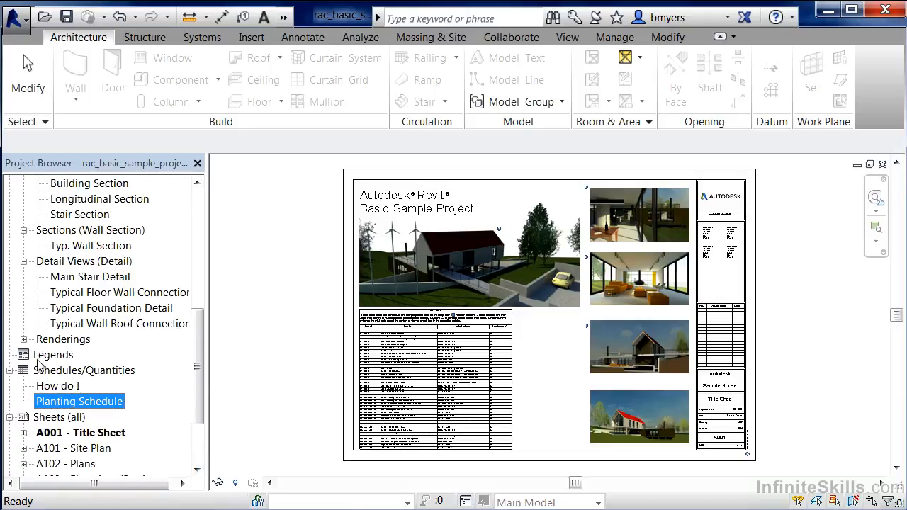
scroll(down, 3)
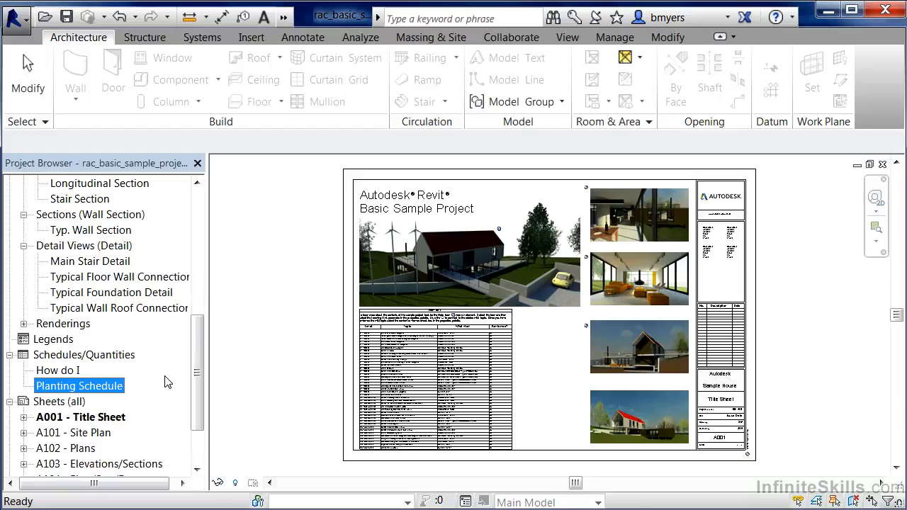
scroll(down, 3)
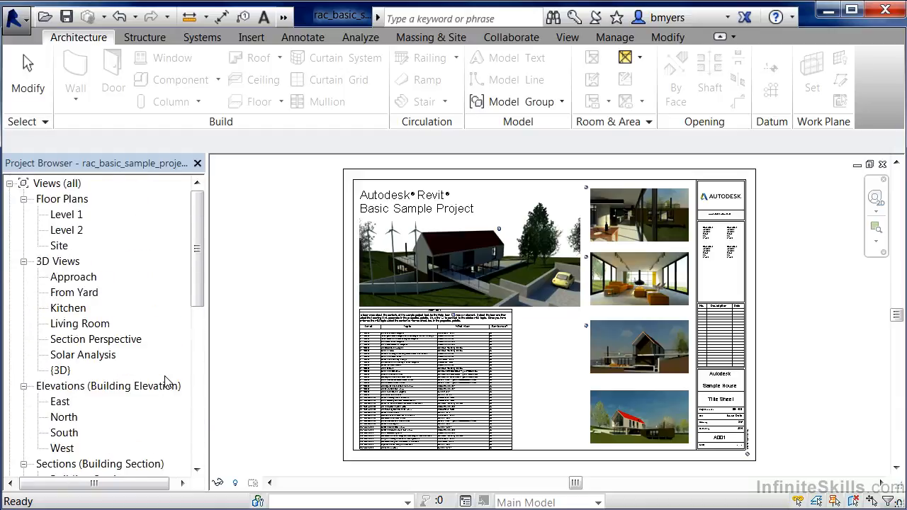
scroll(down, 3)
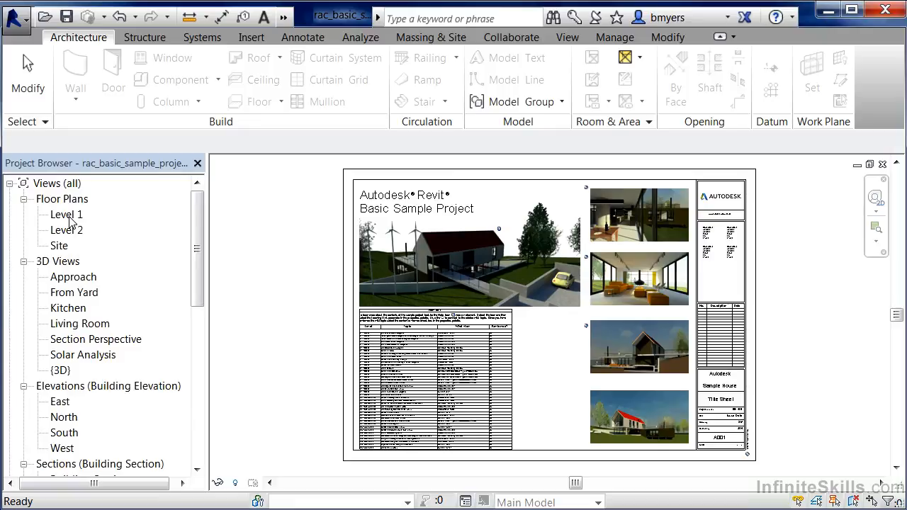
mouse_move(70, 219)
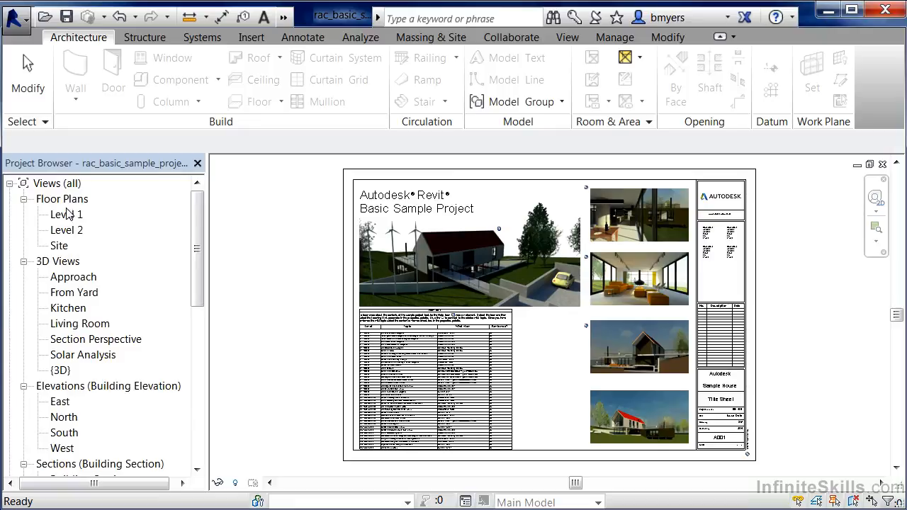
- Open the Level 1 floor plan from the Project Browser, showing the house plan with its room legend
double_click(65, 214)
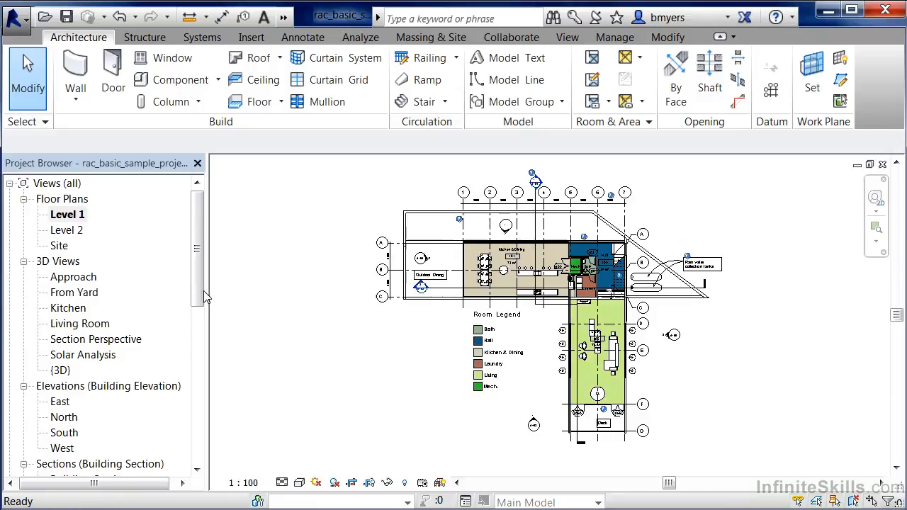
mouse_move(355, 358)
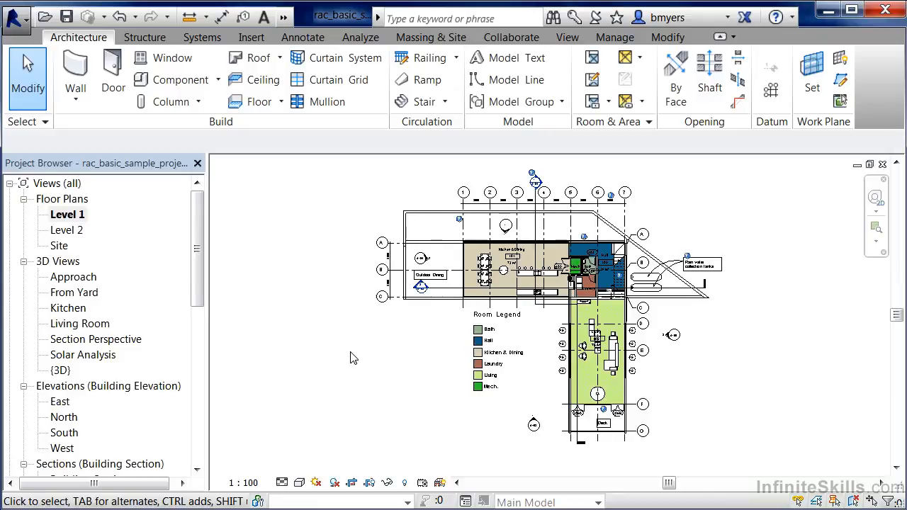
scroll(down, 3)
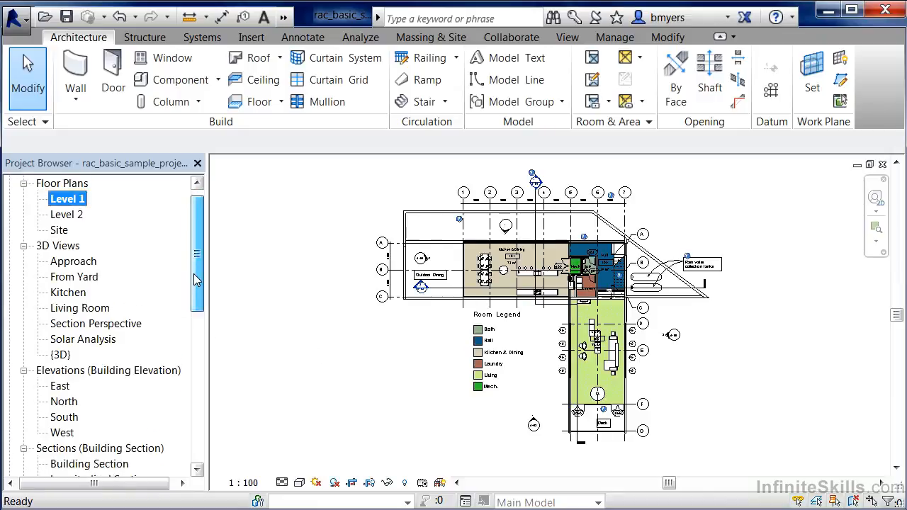
scroll(down, 3)
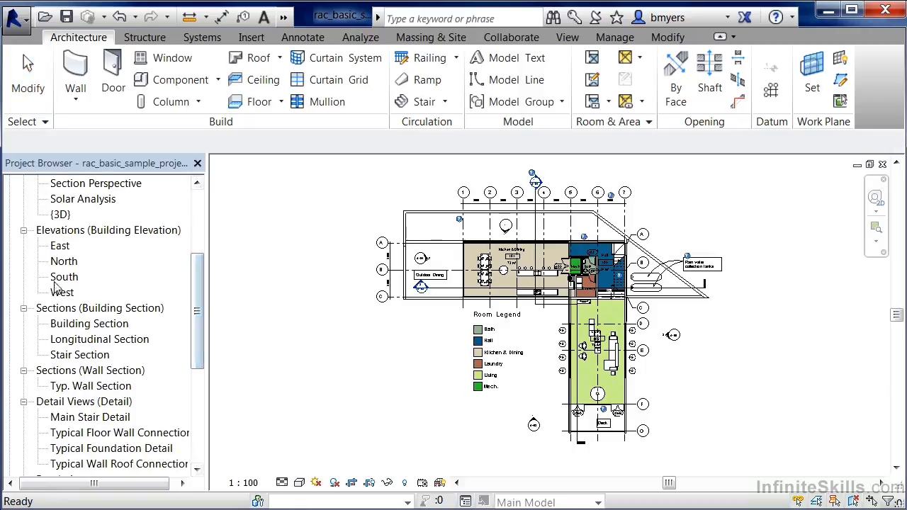
mouse_move(79, 238)
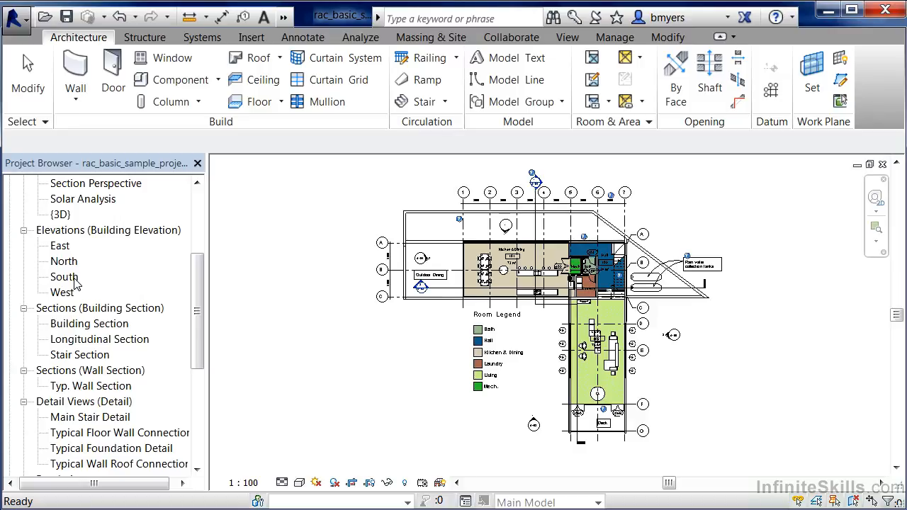
- Open the South building elevation in place of the Level 1 plan
double_click(64, 276)
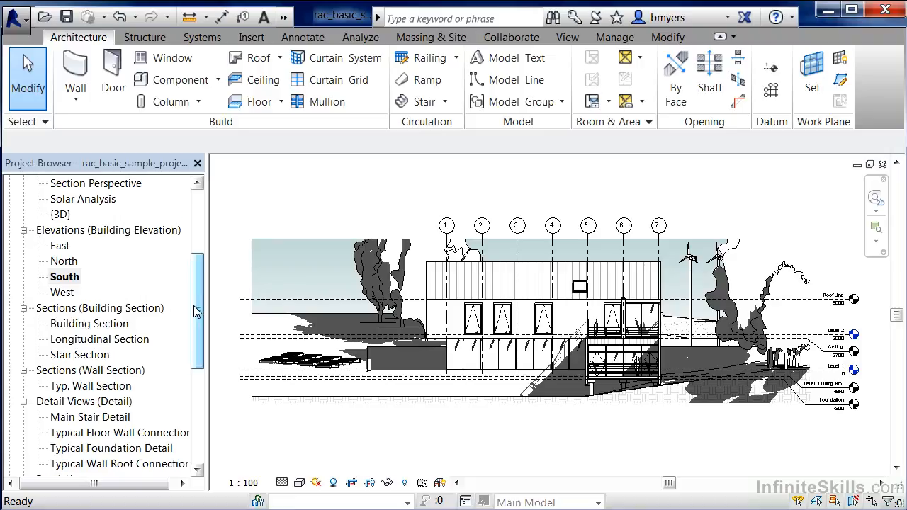
scroll(down, 3)
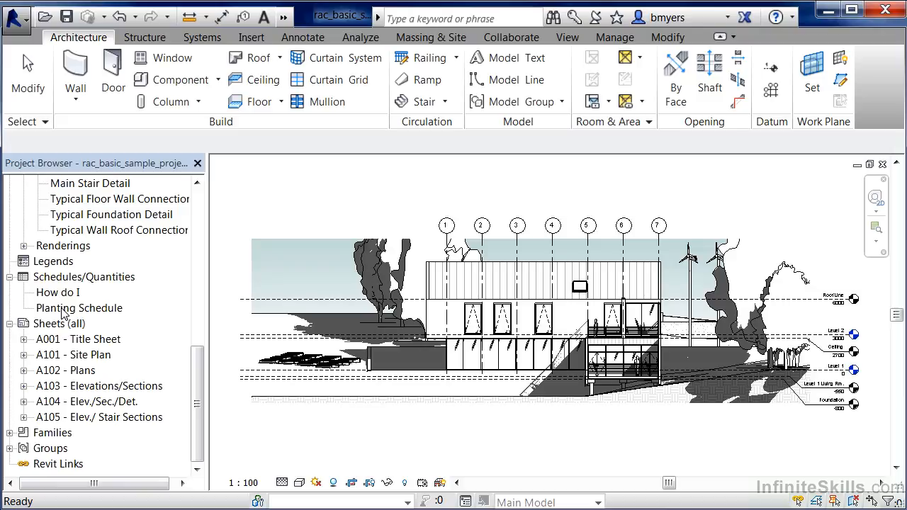
- Open the Planting Schedule listing tree types such as Honey Locust with counts
double_click(79, 307)
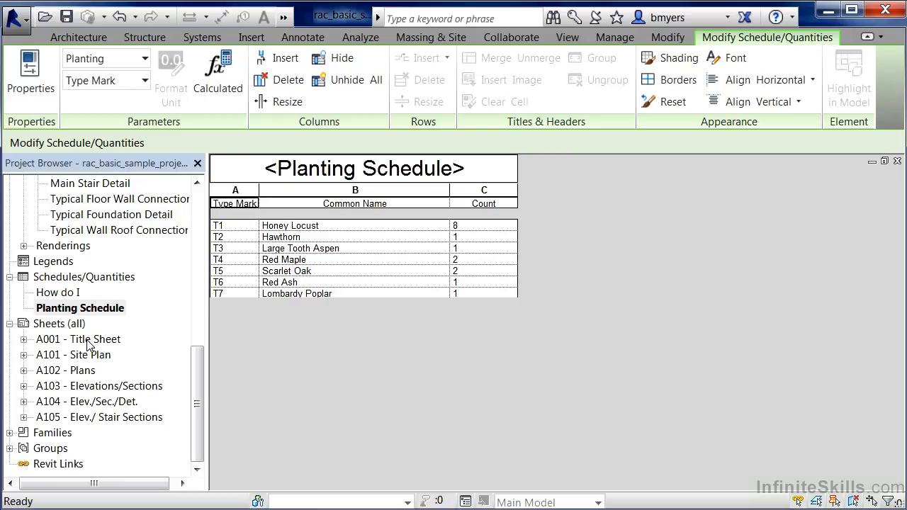
mouse_move(62, 333)
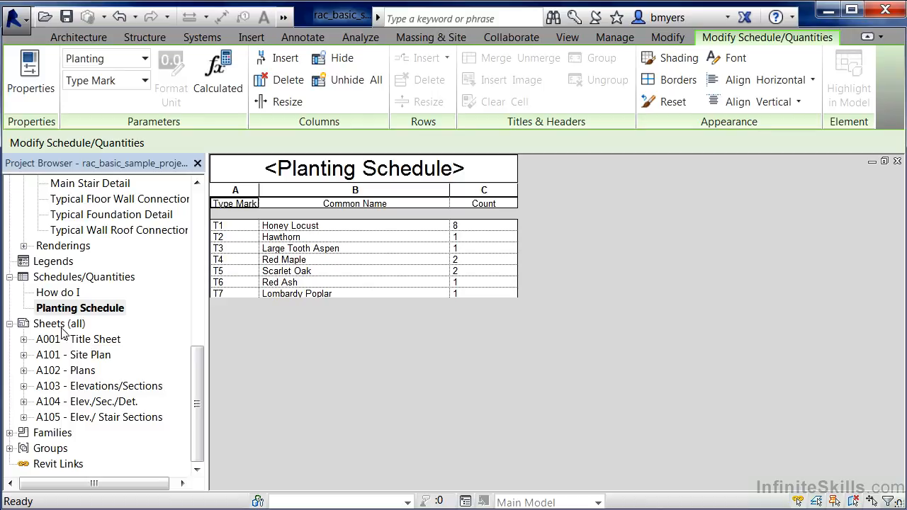
- Open the A001 - Title Sheet in place of the Planting Schedule
double_click(94, 339)
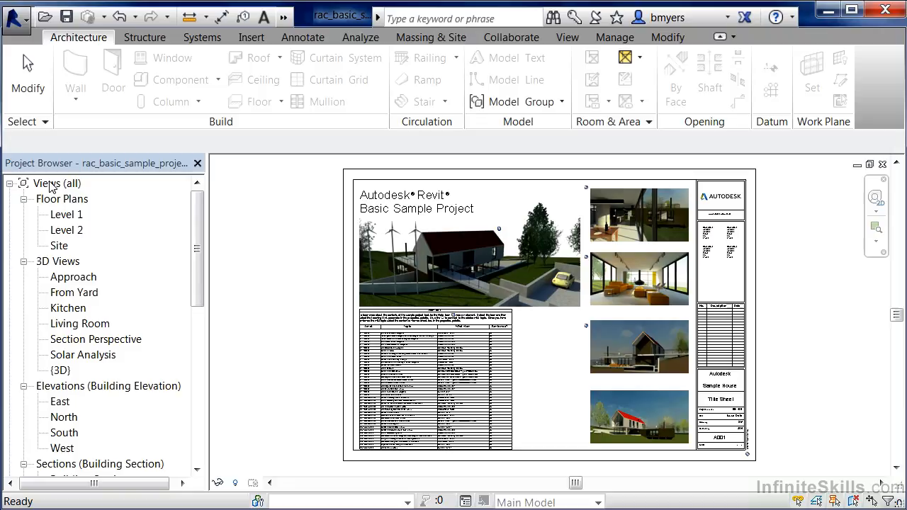
- Bring up the Browser Organization dialog from the Views (all) group, with 'all' checked
click(54, 183)
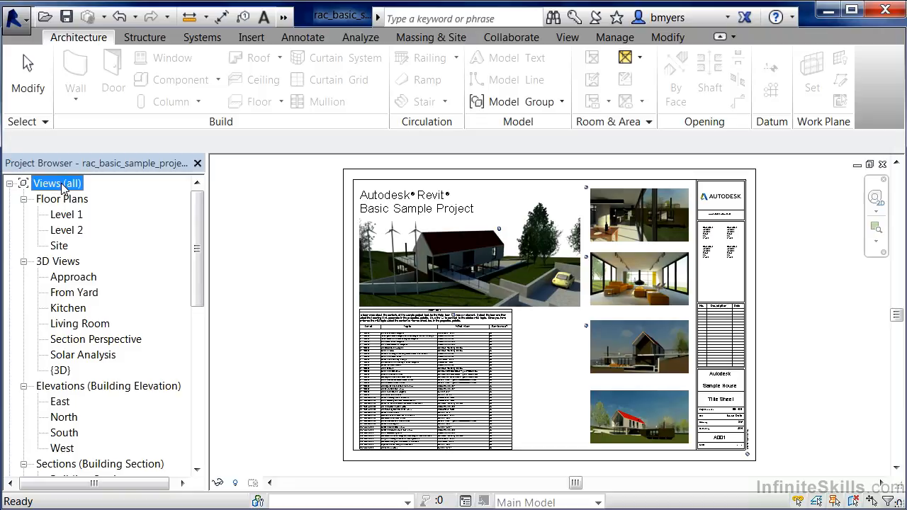
right_click(56, 183)
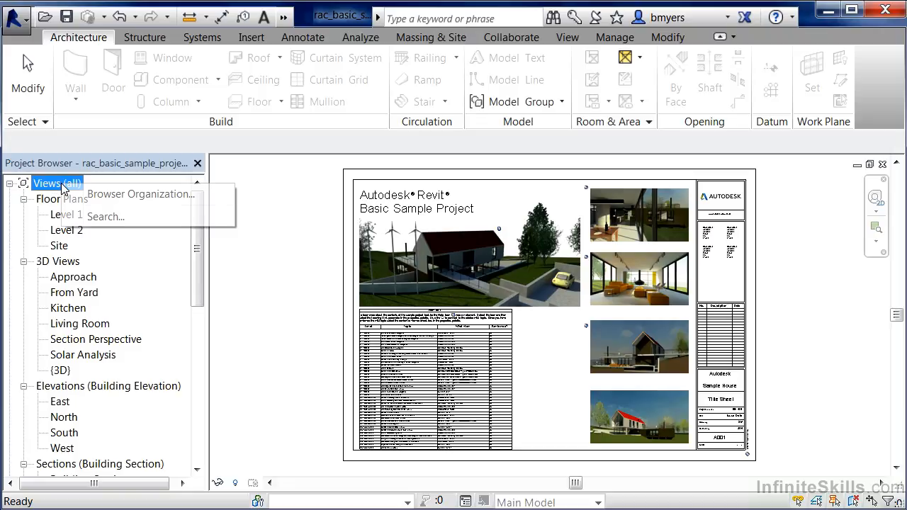
mouse_move(140, 193)
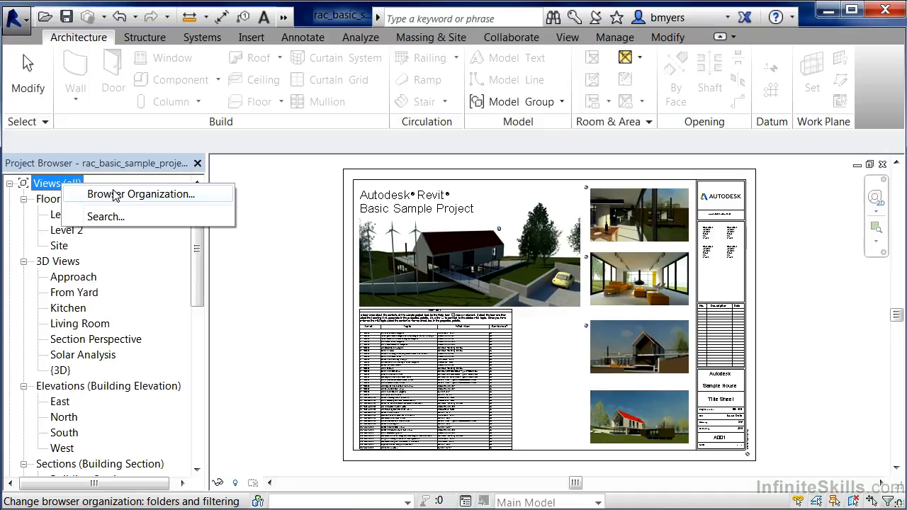
mouse_move(121, 198)
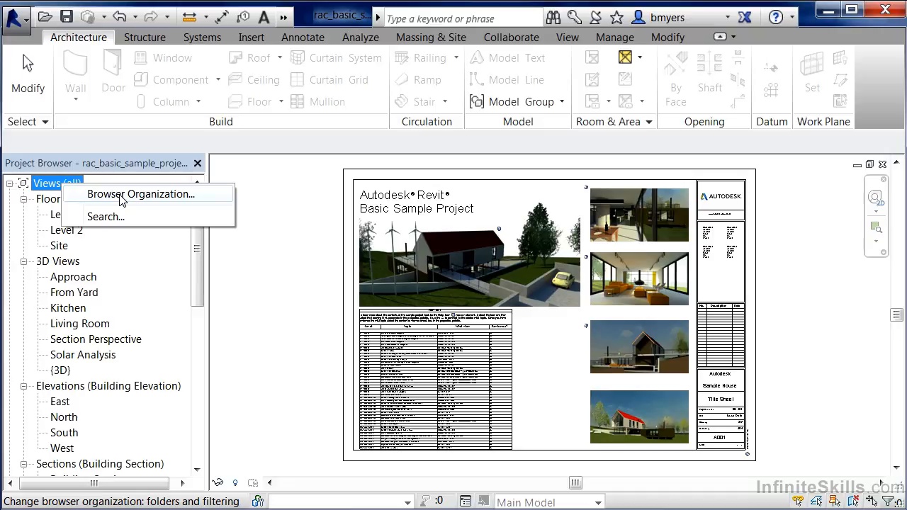
click(140, 193)
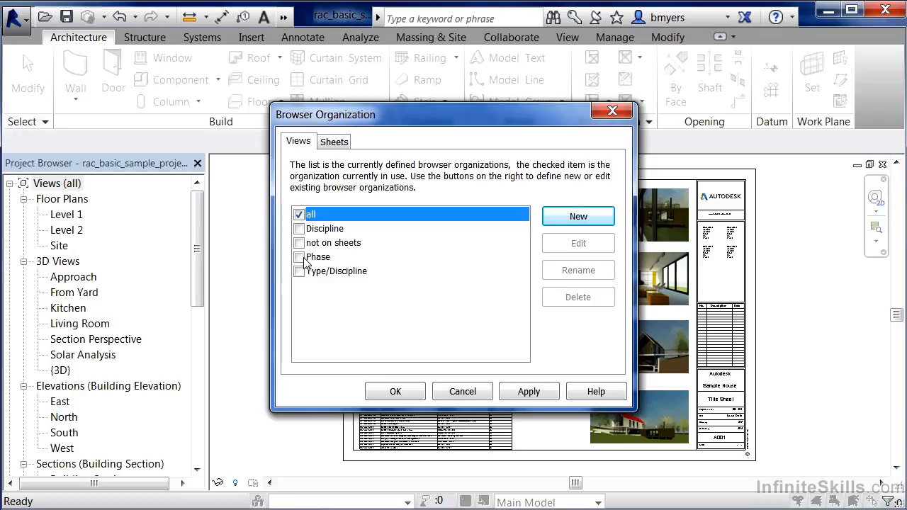
mouse_move(305, 271)
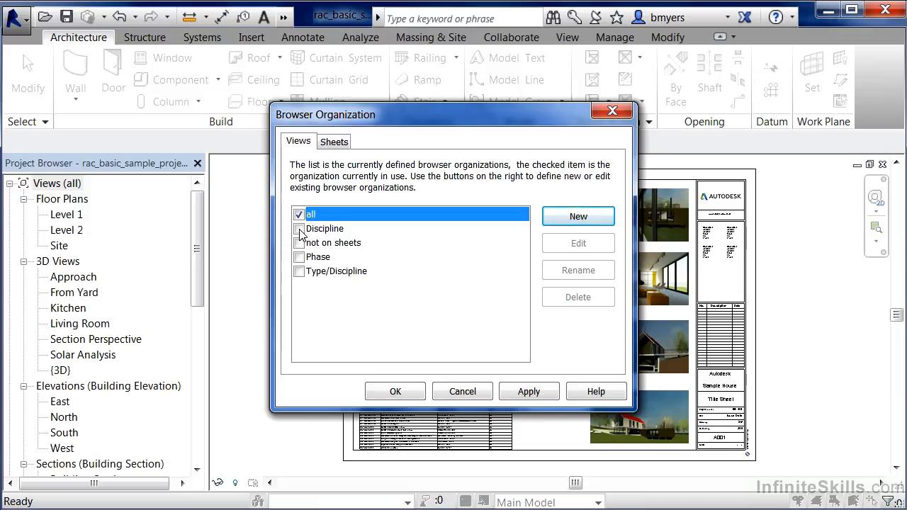
- Switch the view organization to Discipline and expand the Architectural and Coordination groups
click(298, 228)
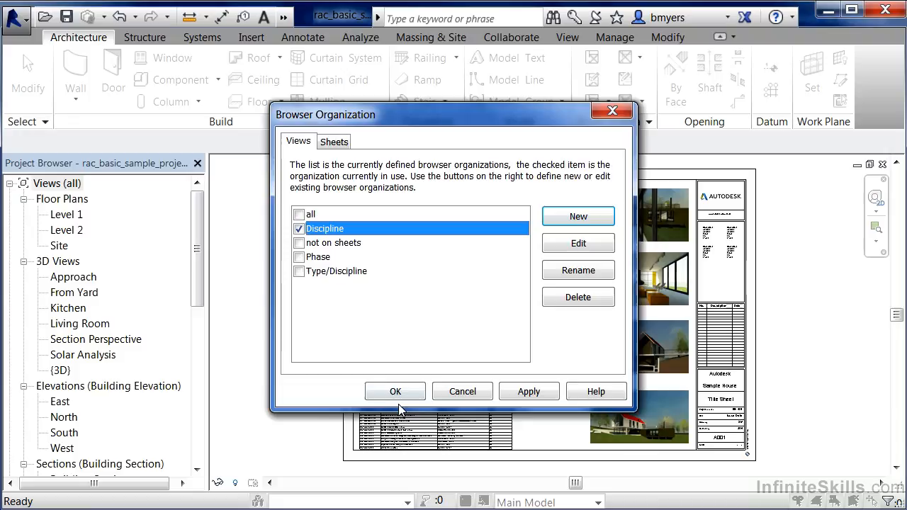
click(394, 392)
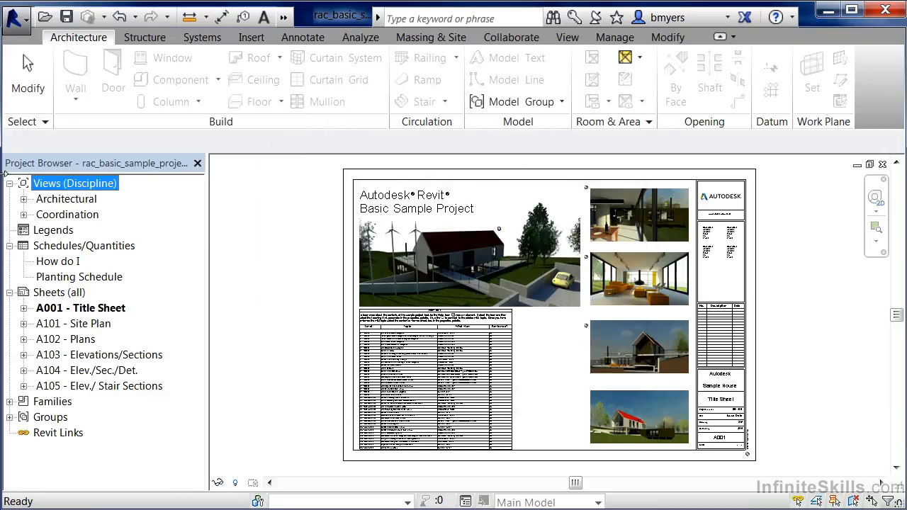
mouse_move(73, 240)
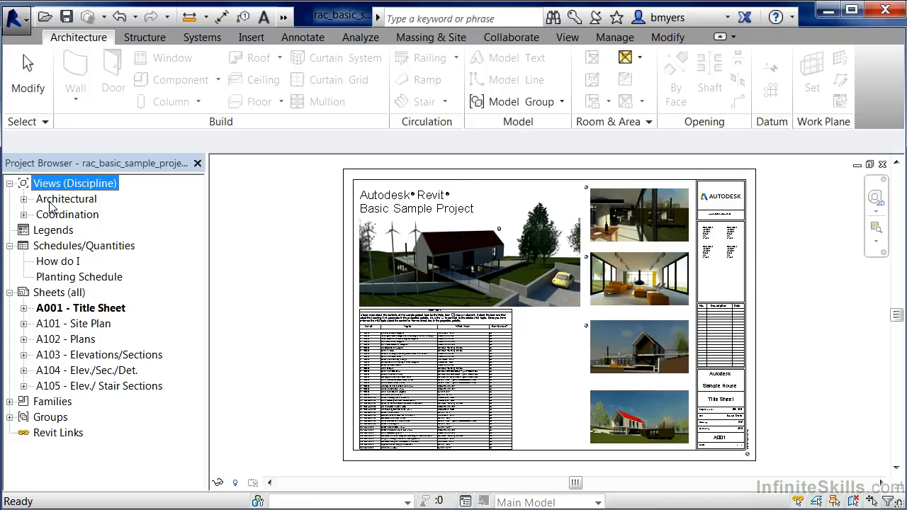
mouse_move(55, 211)
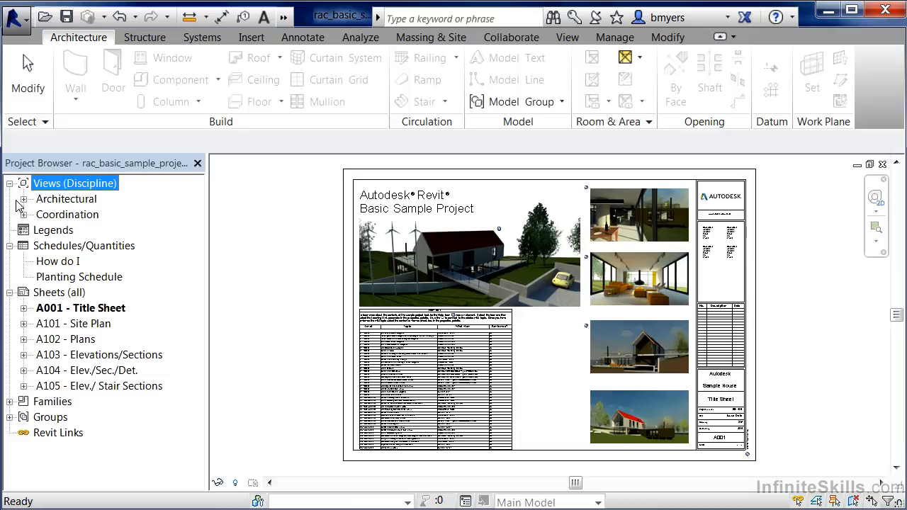
click(23, 199)
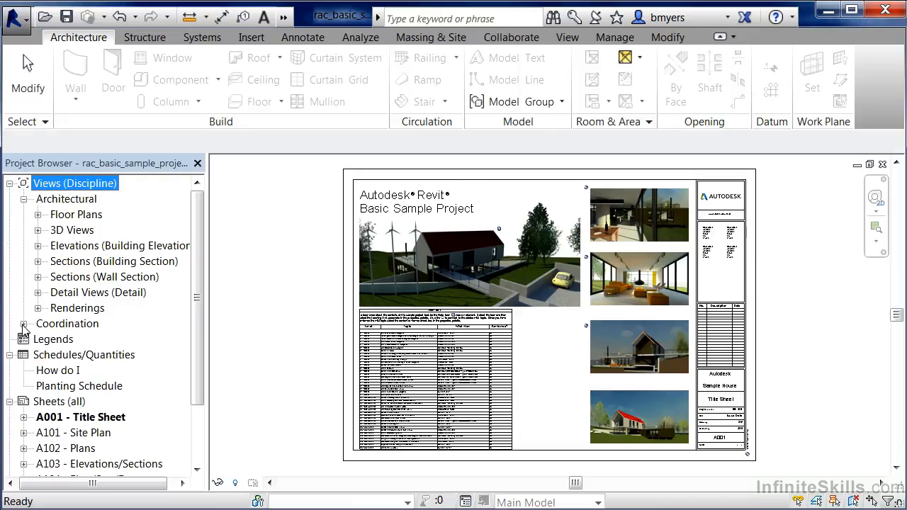
click(23, 323)
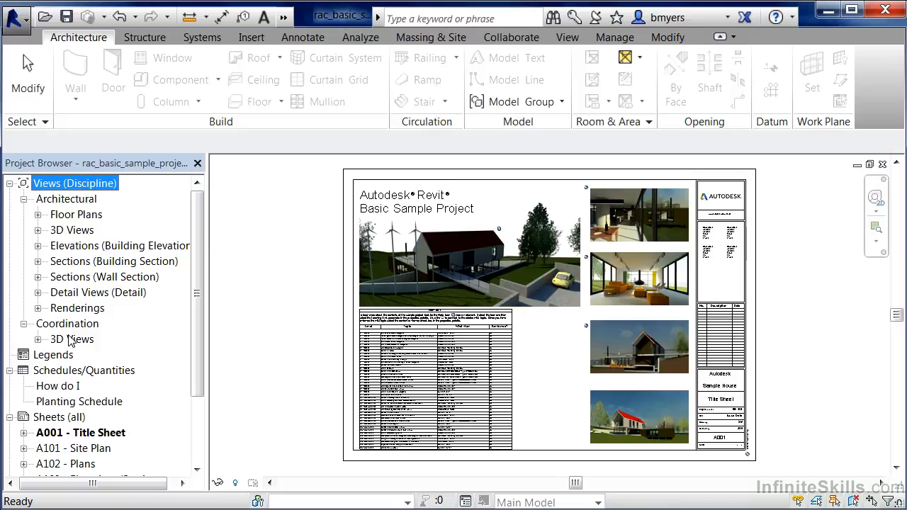
mouse_move(76, 289)
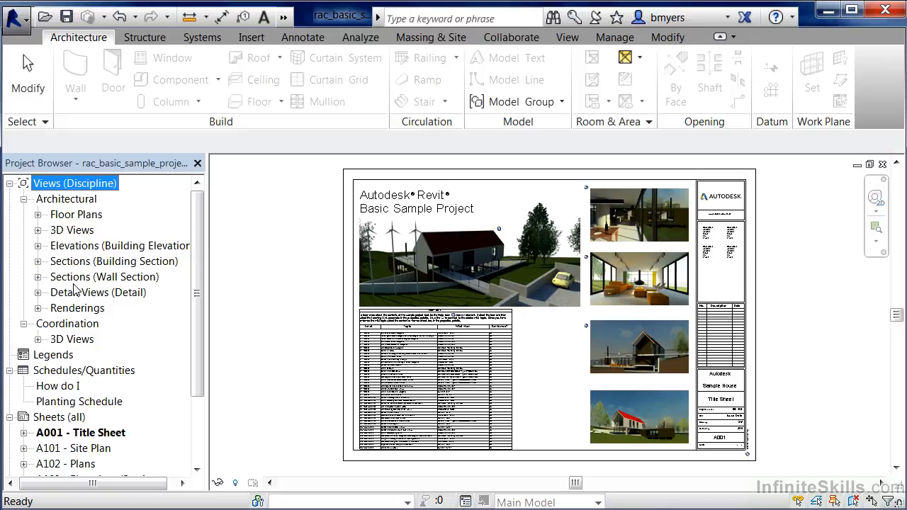
mouse_move(84, 197)
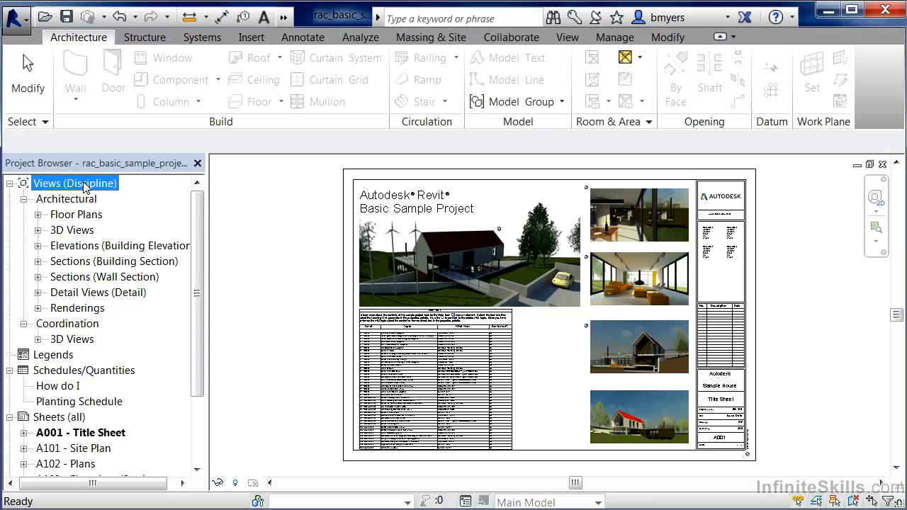
- Restore the 'all' view organization via Browser Organization from the Views (Discipline) group
right_click(73, 183)
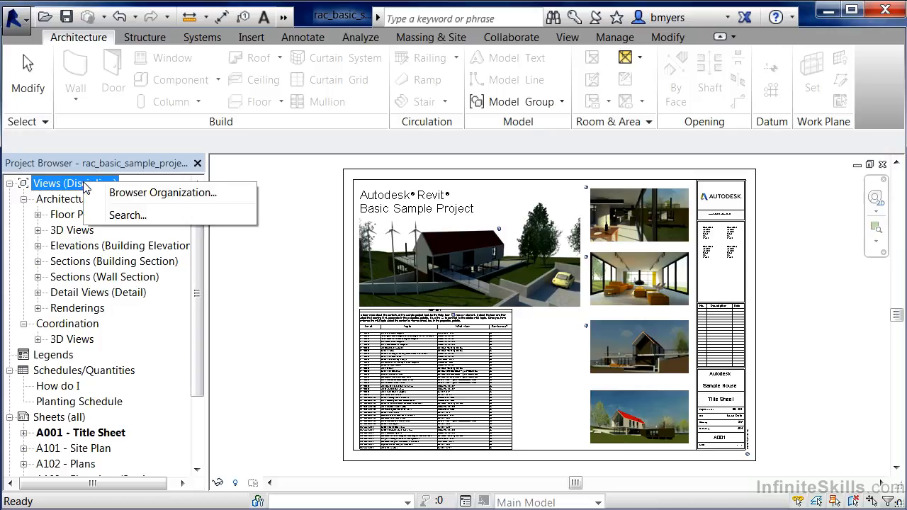
mouse_move(163, 198)
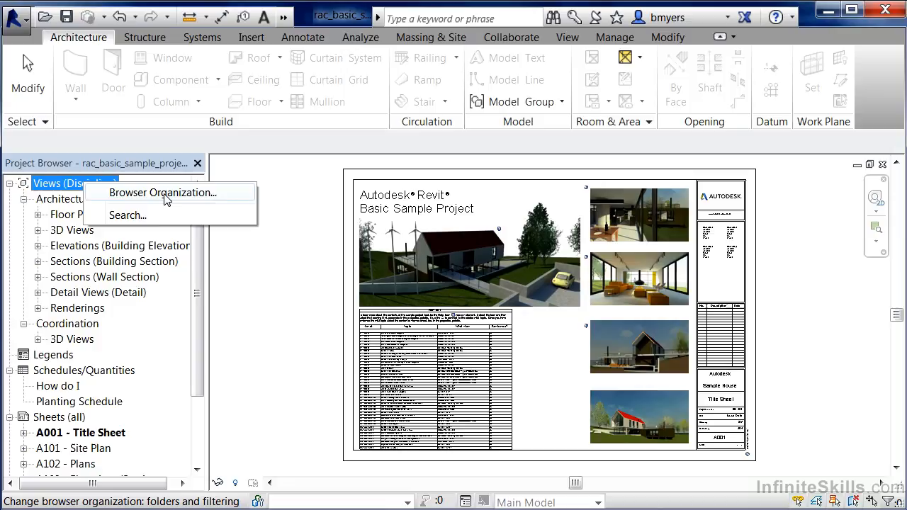
click(162, 193)
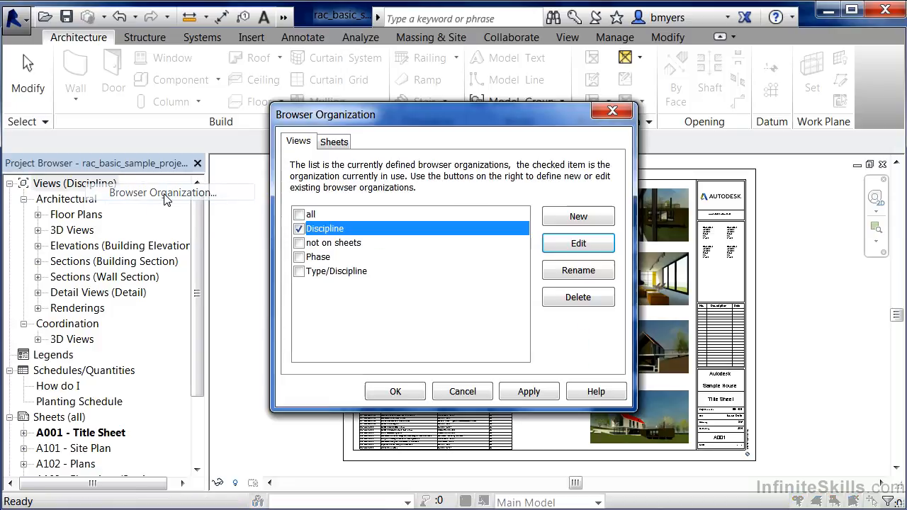
click(299, 214)
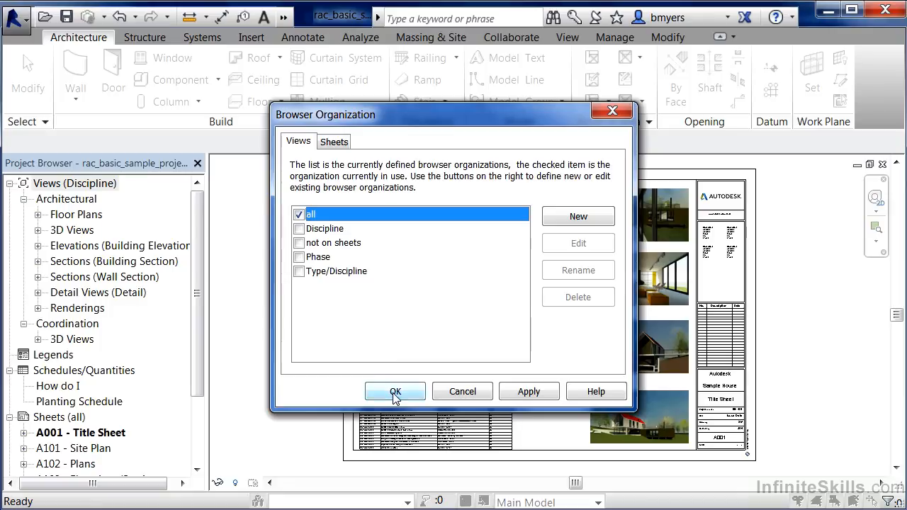
click(394, 392)
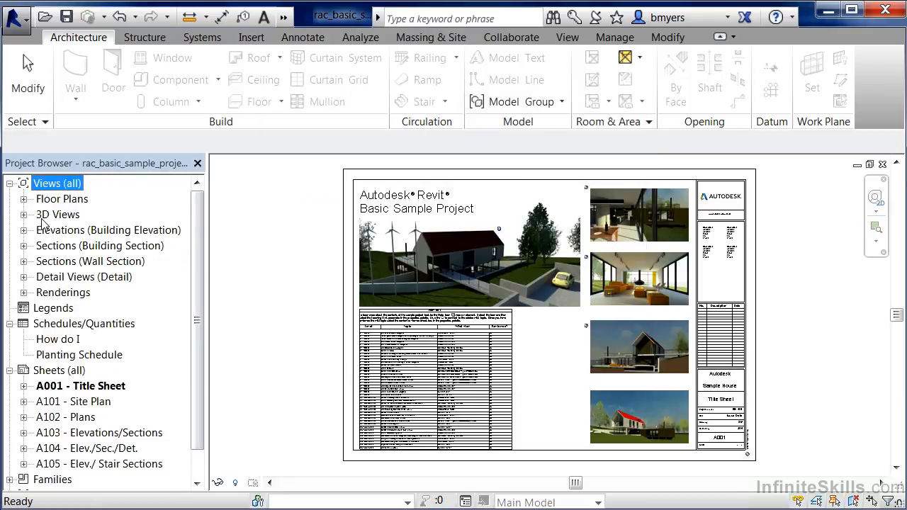
mouse_move(50, 304)
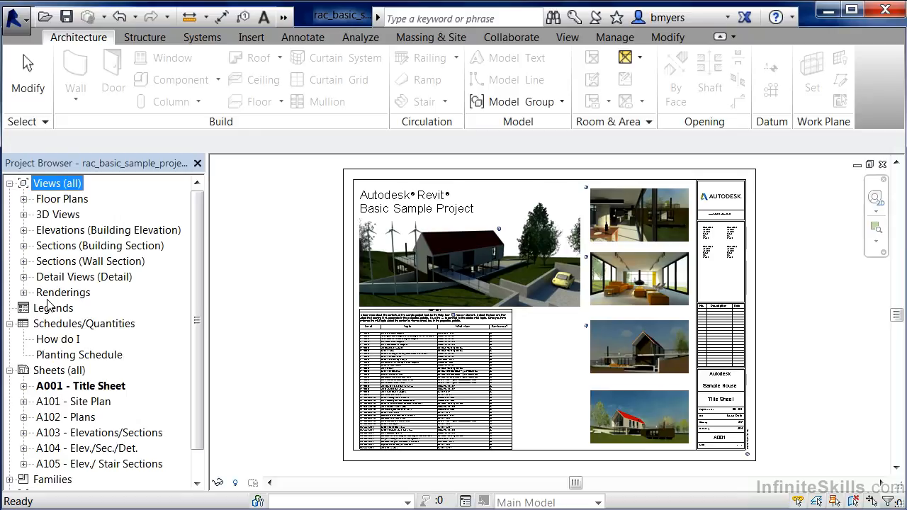
mouse_move(27, 206)
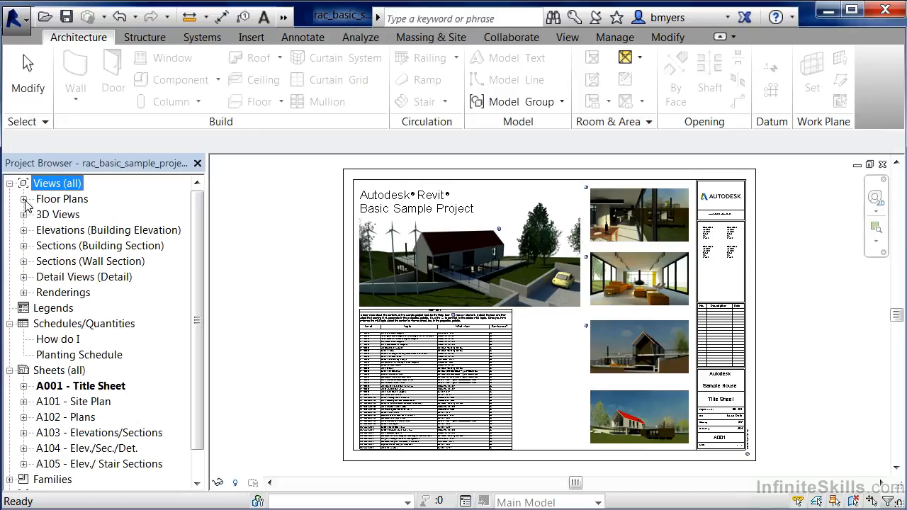
- Expand the Floor Plans and 3D Views groups to show their individual views
click(23, 199)
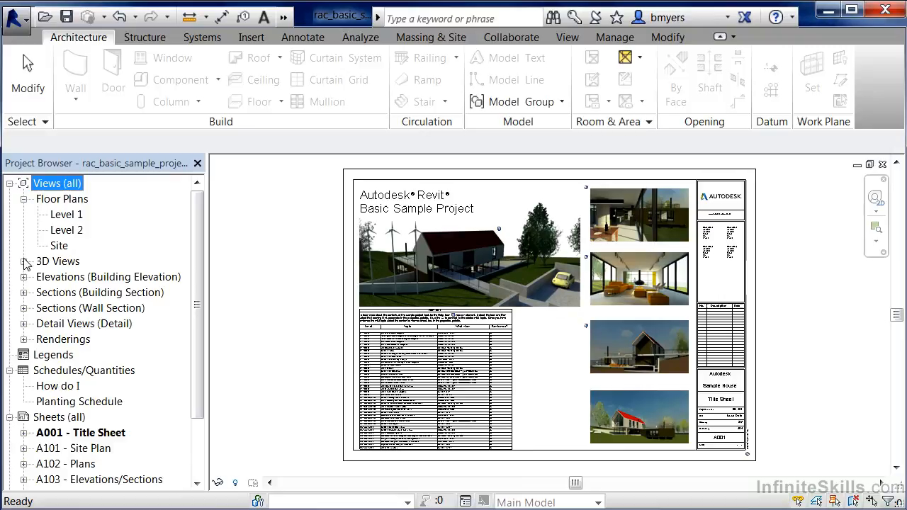
click(22, 261)
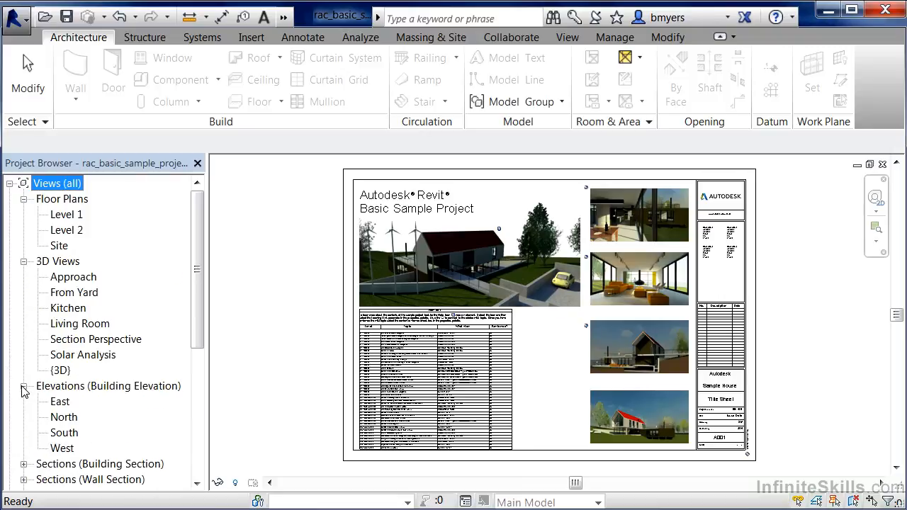